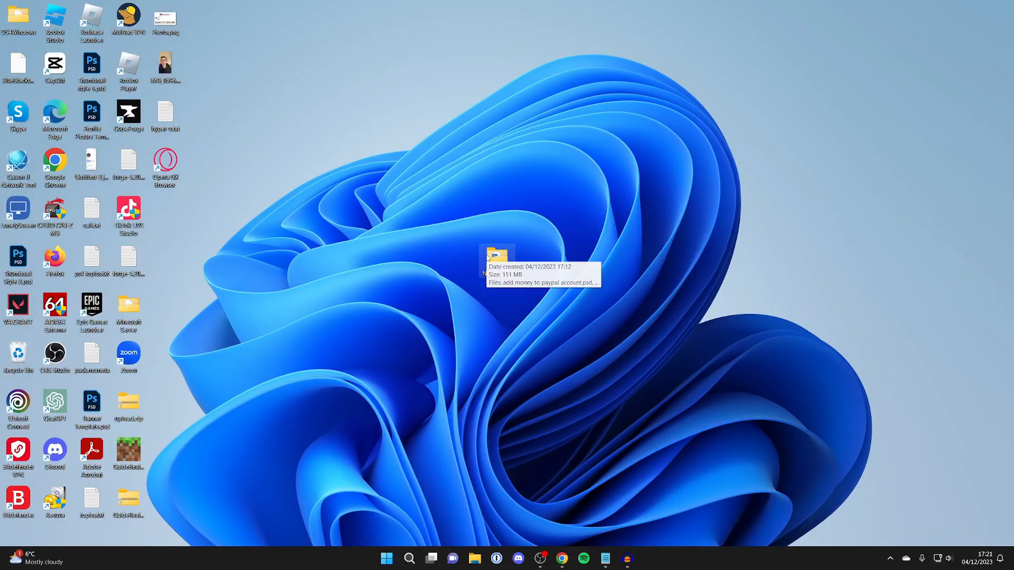
Browse the full context-menu options for New folder and glance at the WinRAR site
right_click(498, 258)
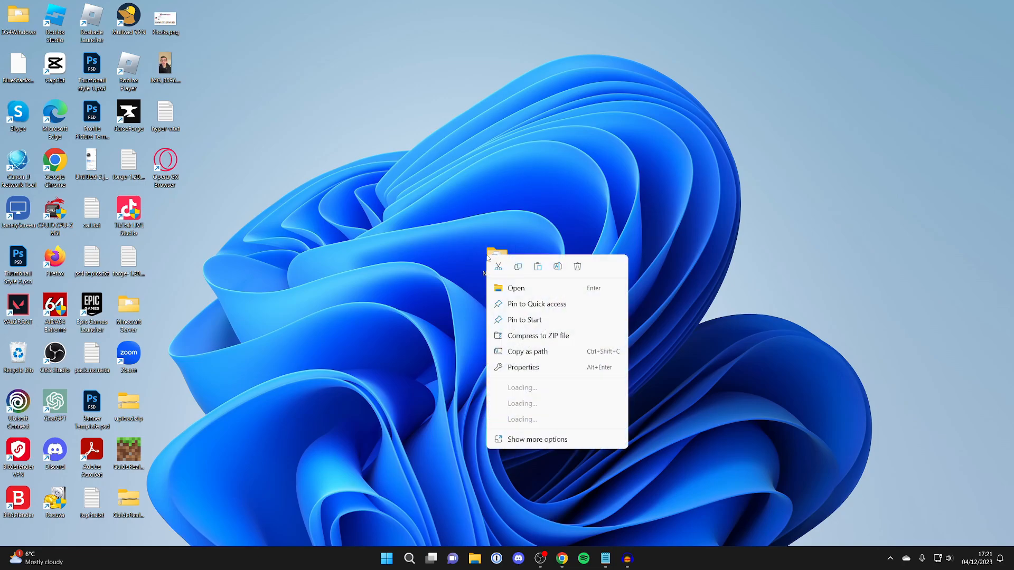
click(537, 439)
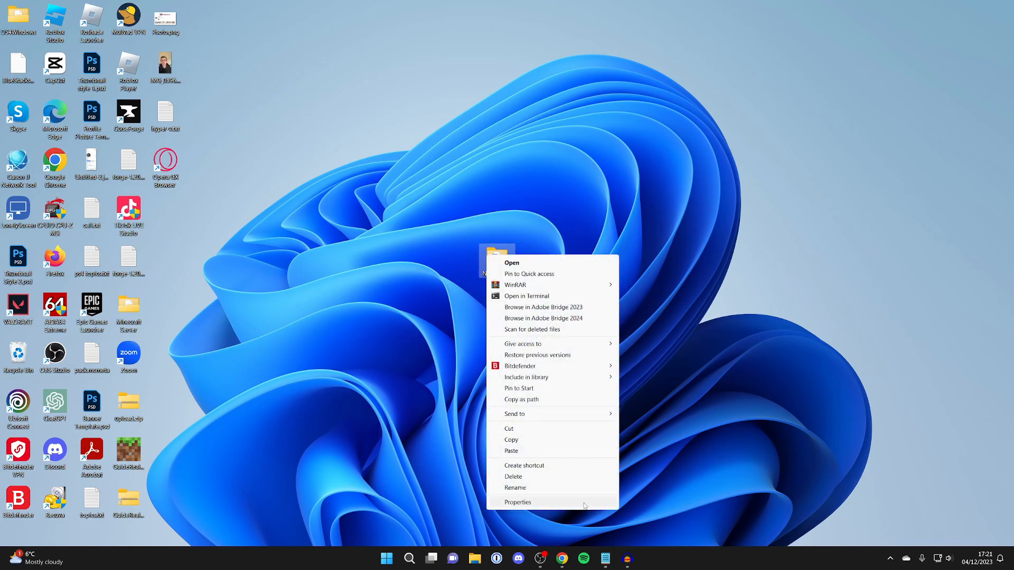
click(517, 502)
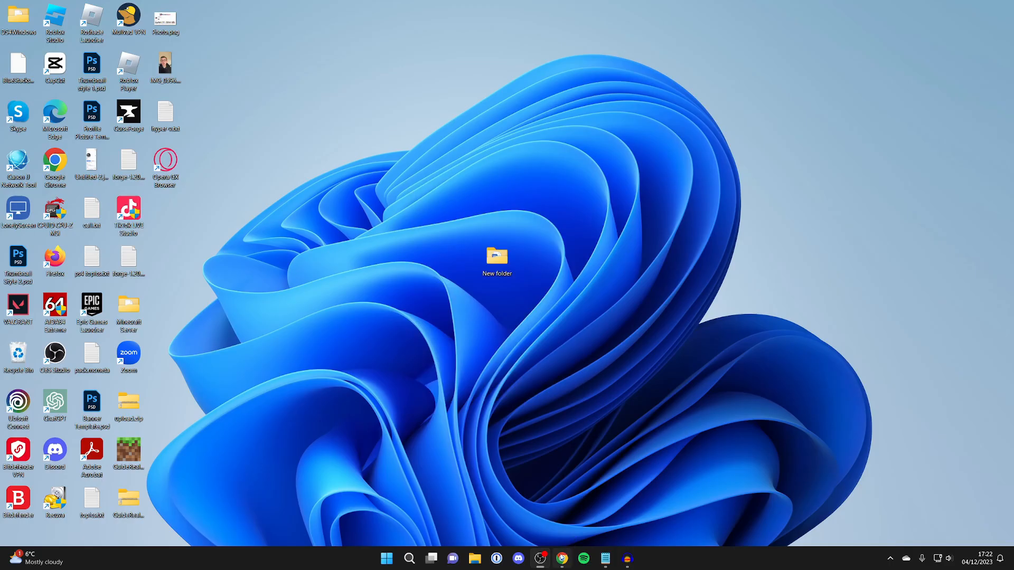
click(561, 558)
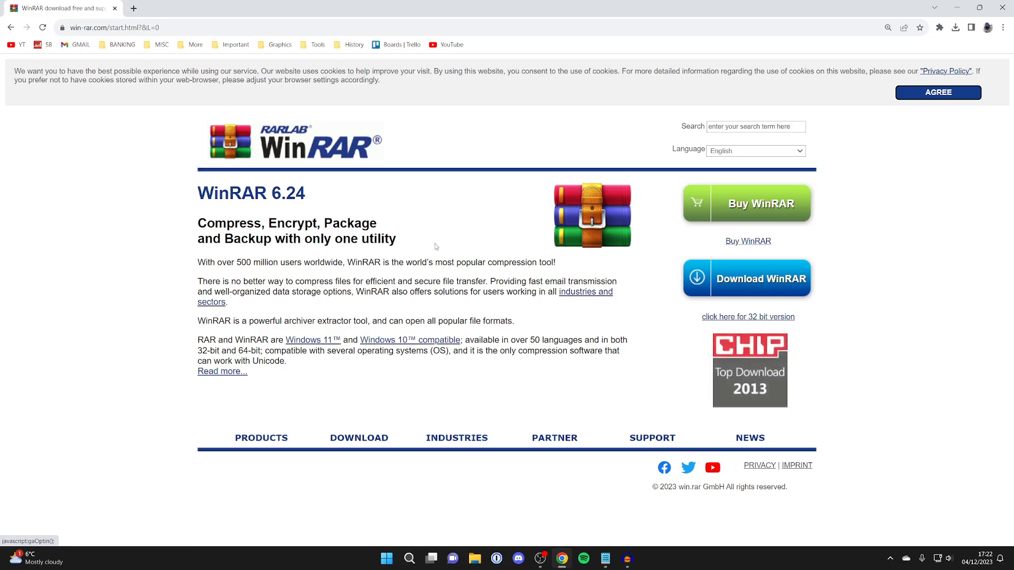
mouse_move(782, 212)
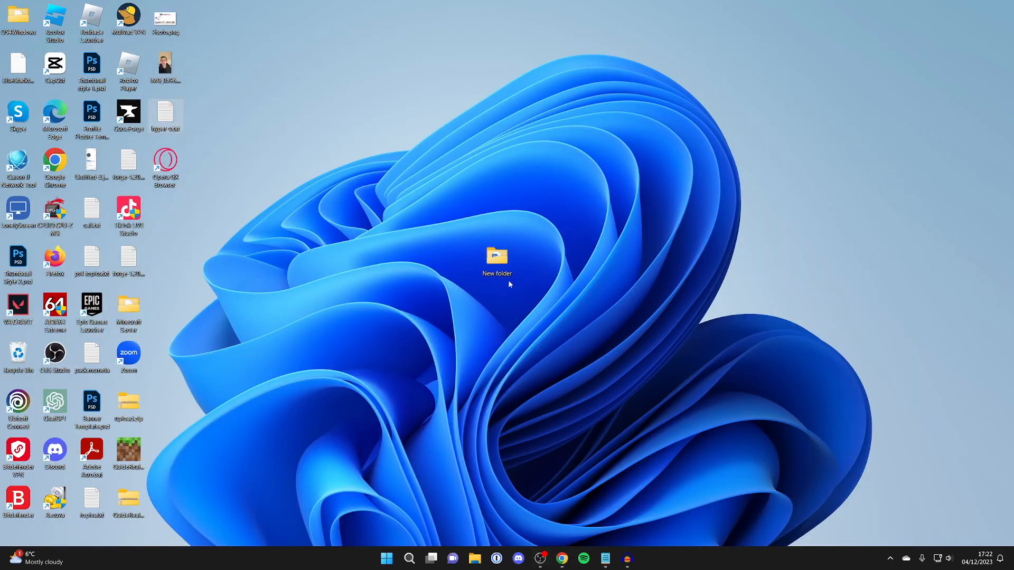
Choose WinRAR's Add to archive... for New folder, proposing the name New folder.rar
right_click(497, 262)
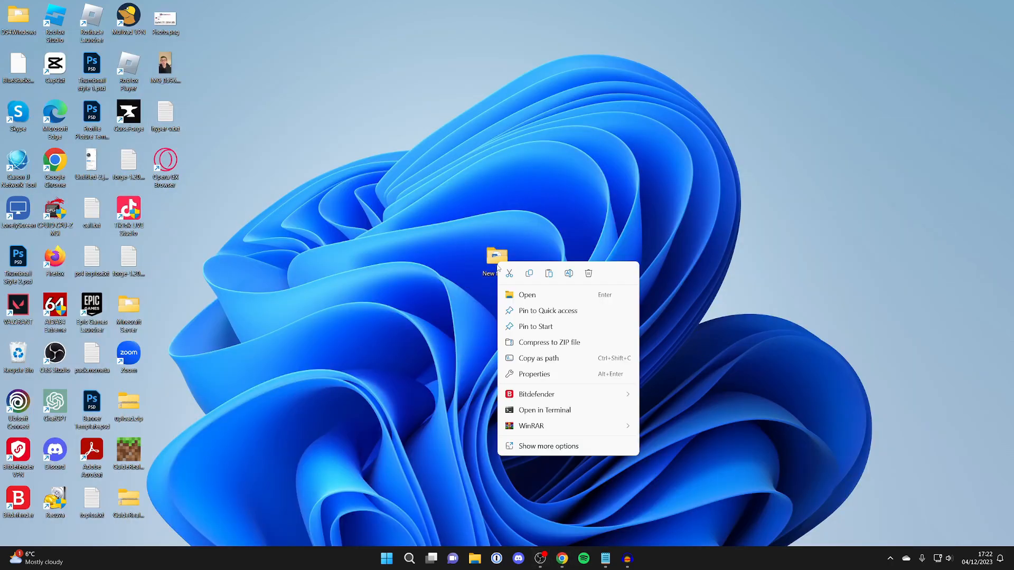
mouse_move(579, 426)
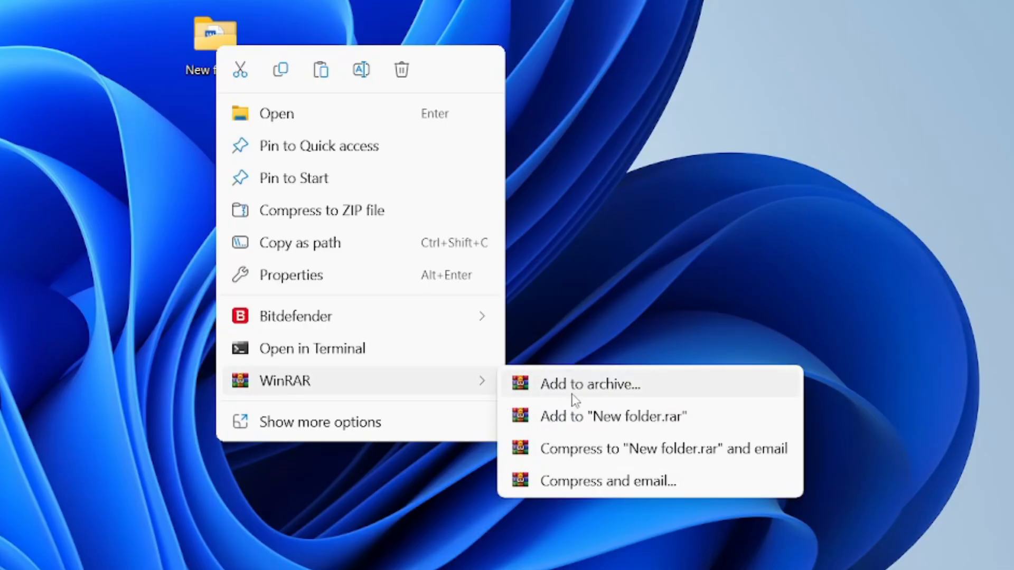
click(590, 385)
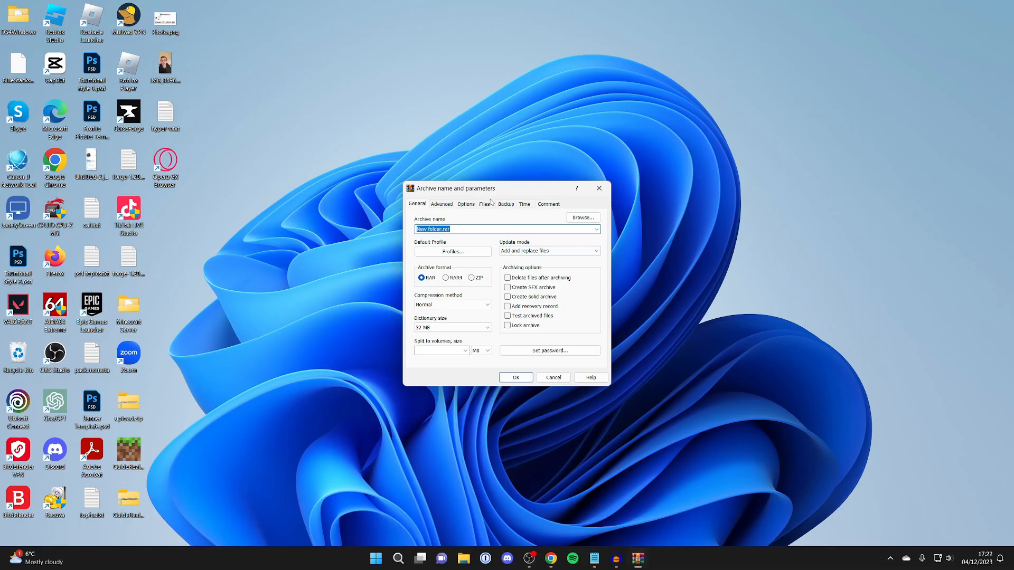
Name the archive Compressed.rar, make it a solid archive, and create it on the desktop
drag(457, 188, 446, 178)
text(Compressed)
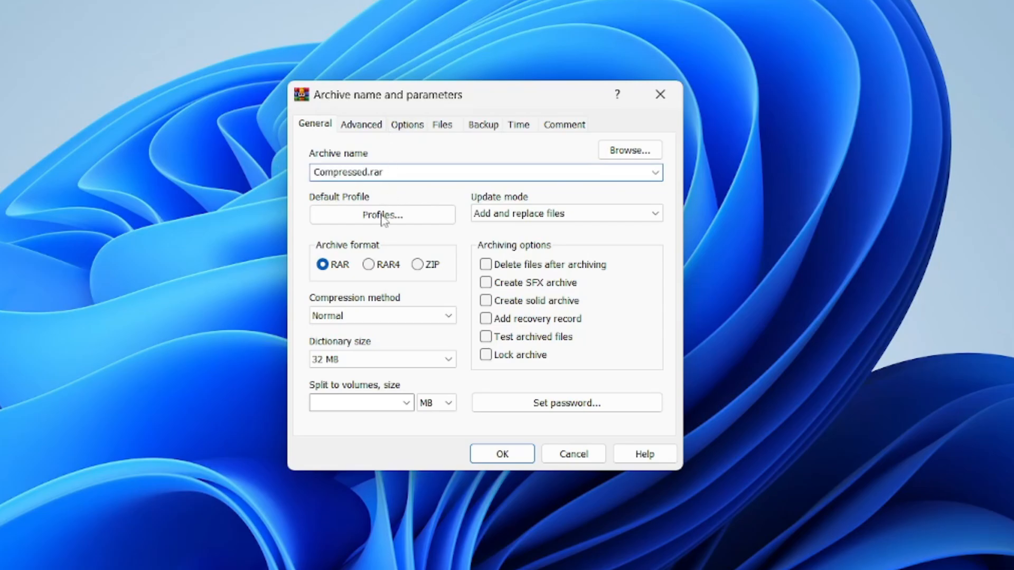
mouse_move(272, 253)
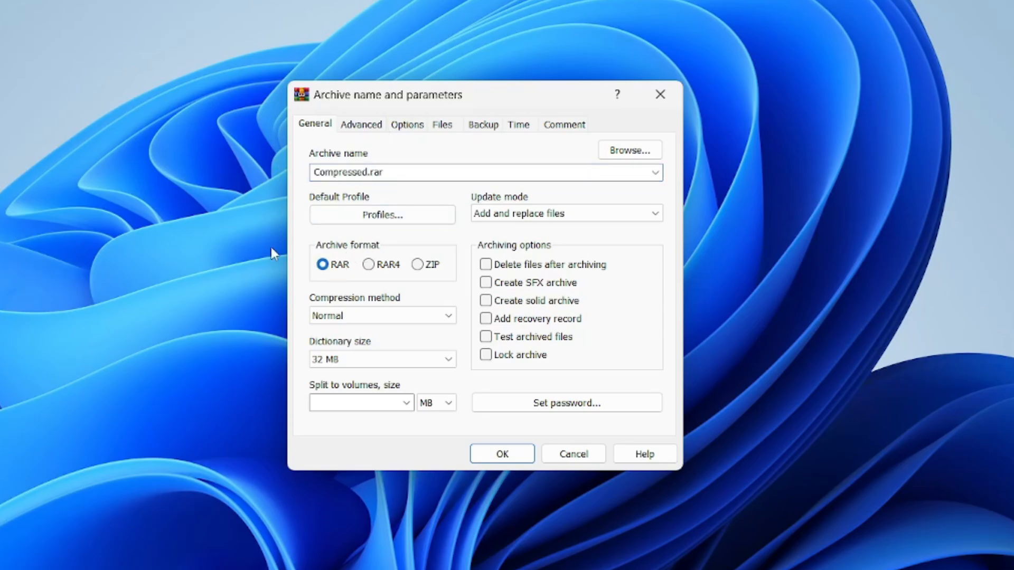
mouse_move(386, 277)
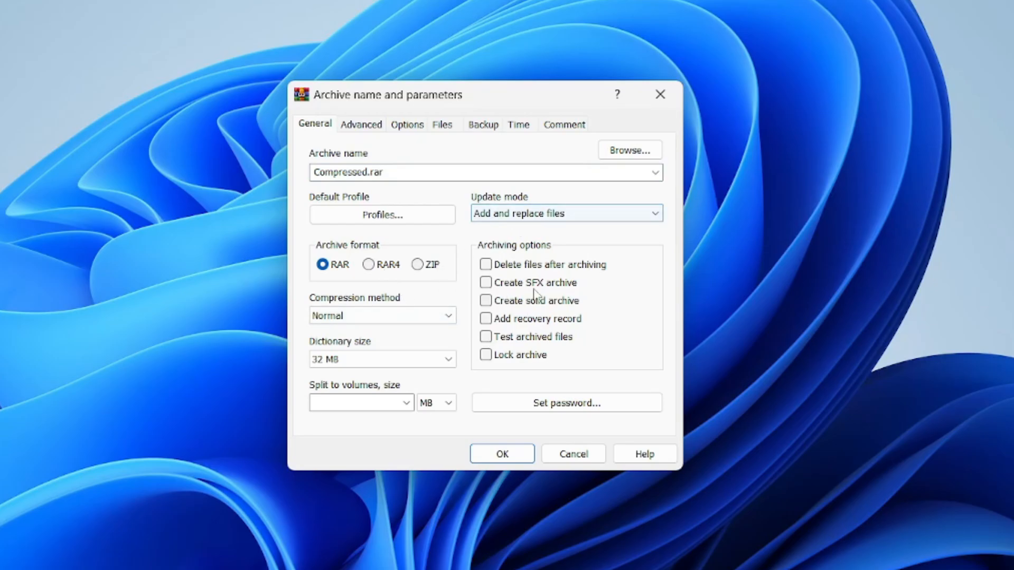
mouse_move(515, 258)
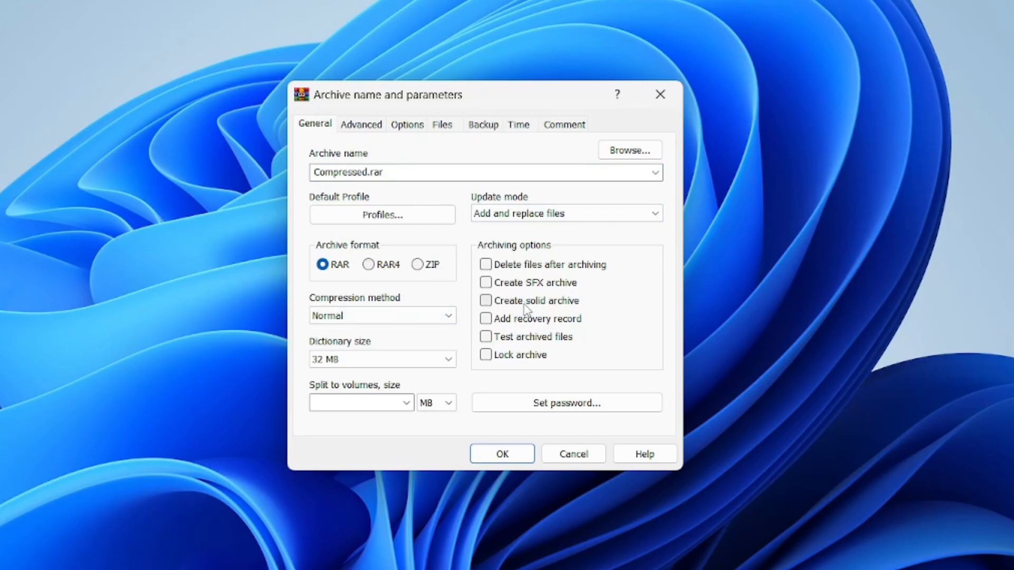
click(486, 301)
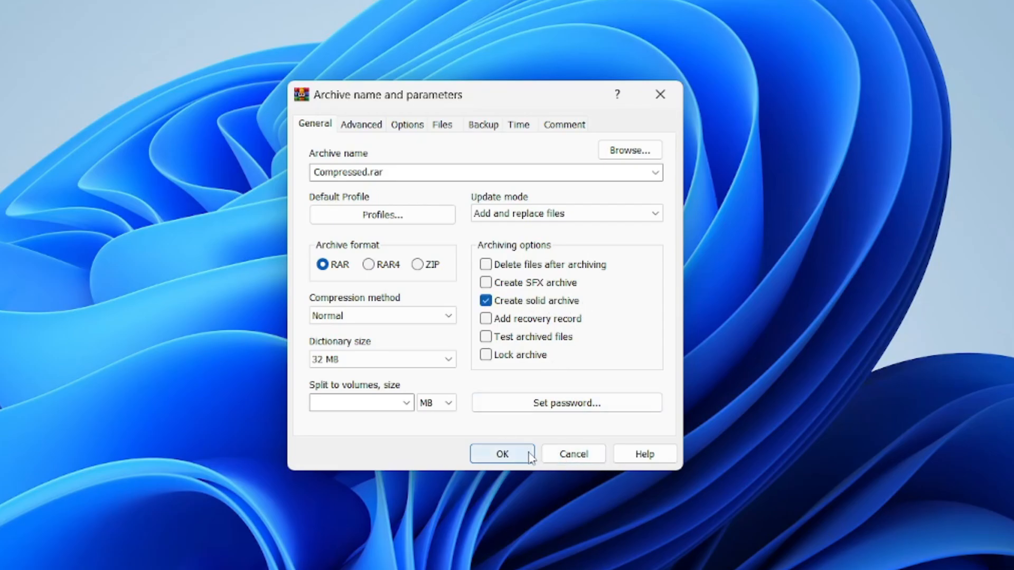
click(502, 453)
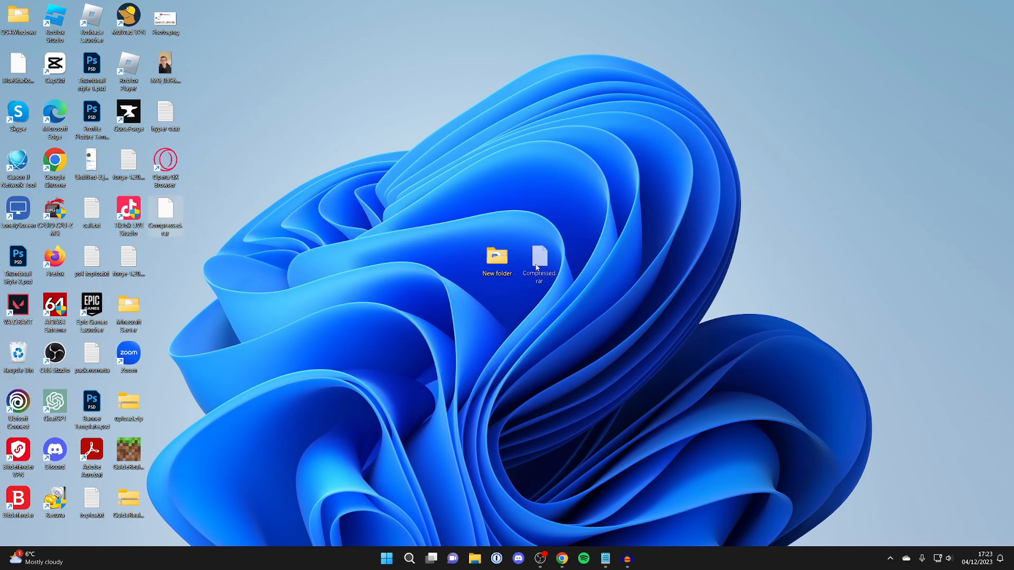
Launch Compressed.rar from the desktop, choosing WinRAR archiver in the Open with dialog
right_click(539, 262)
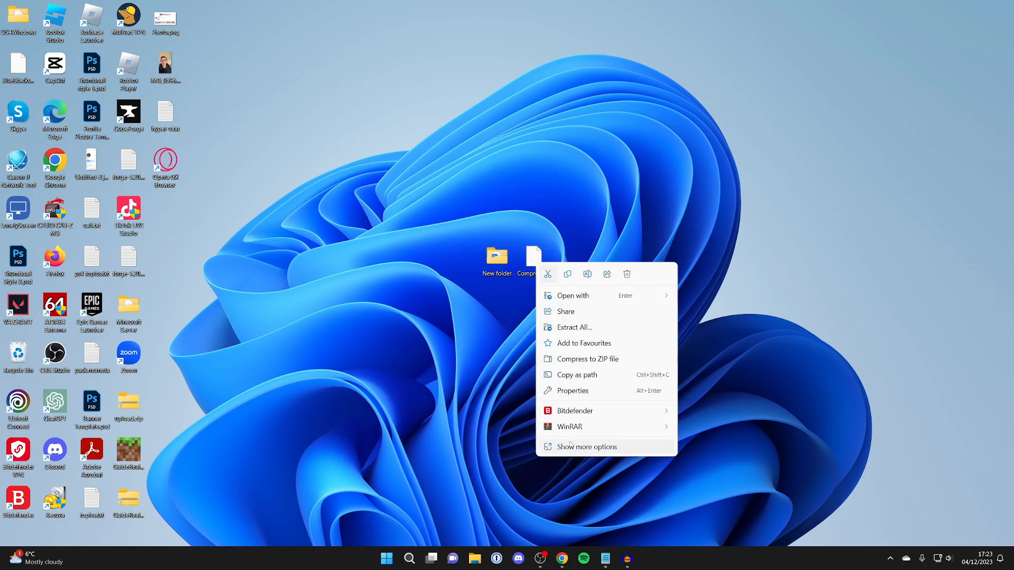
click(571, 391)
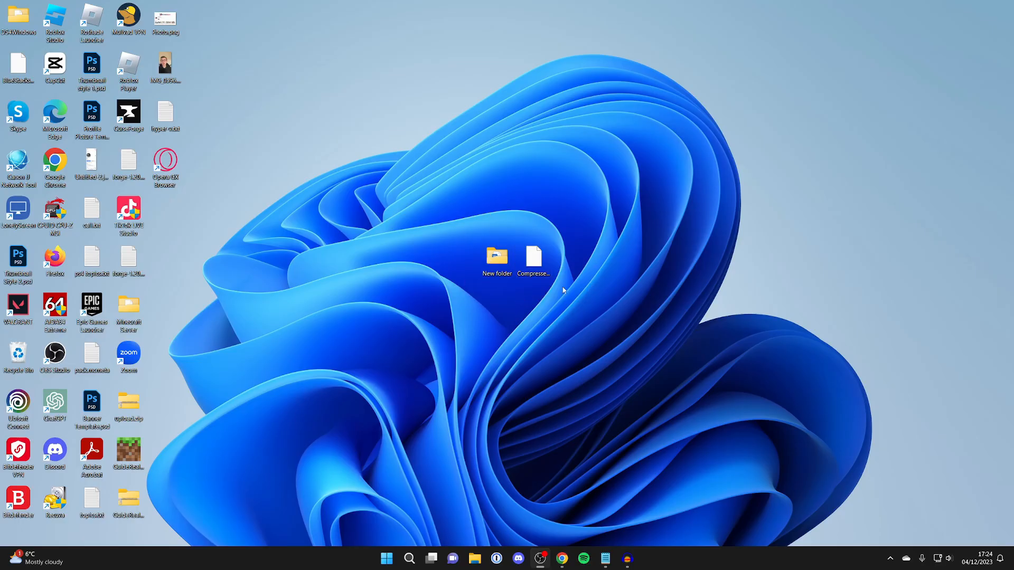
double_click(533, 259)
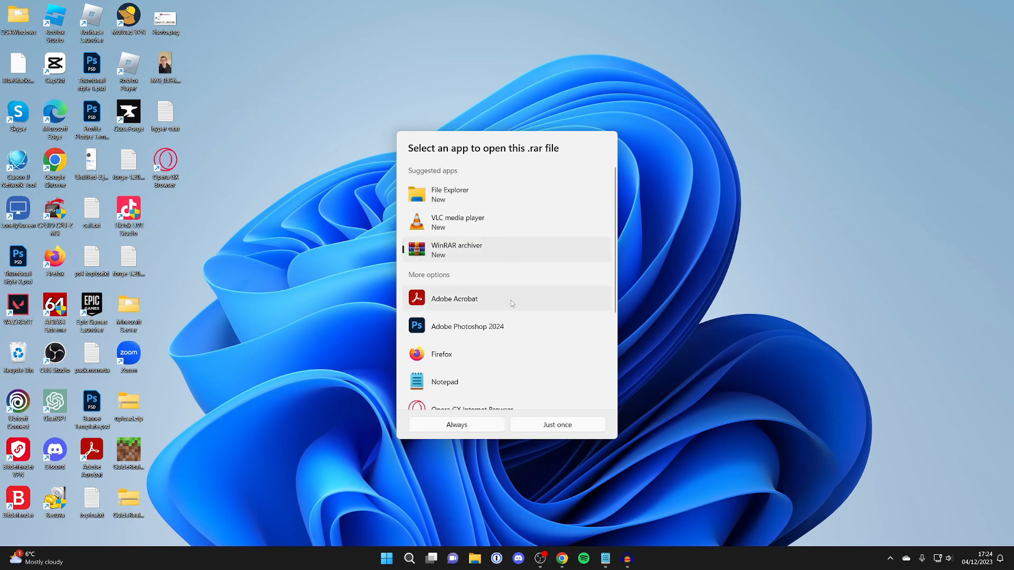
click(557, 425)
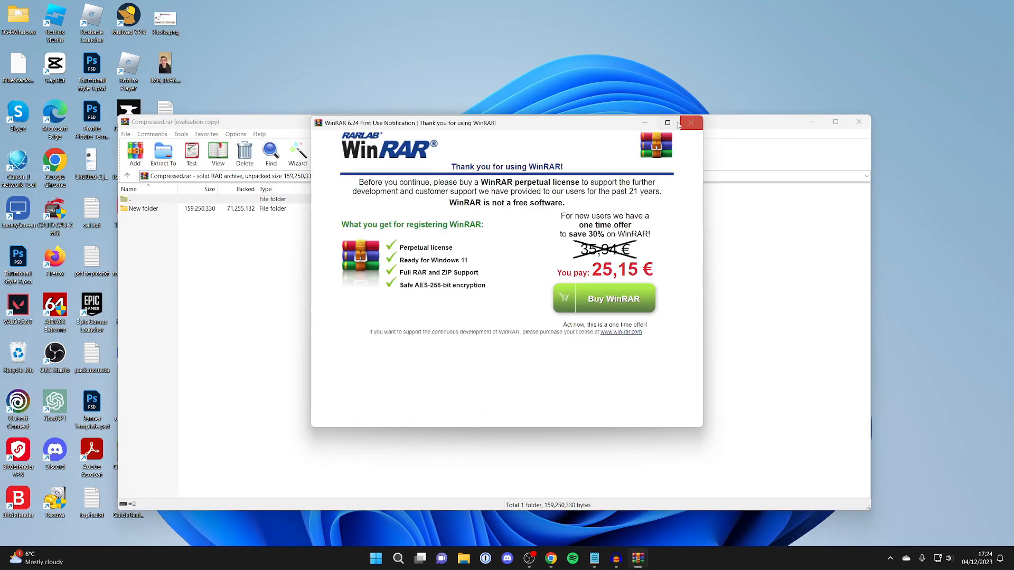
Dismiss the purchase notice, select the New folder entry, and close the WinRAR window
click(691, 123)
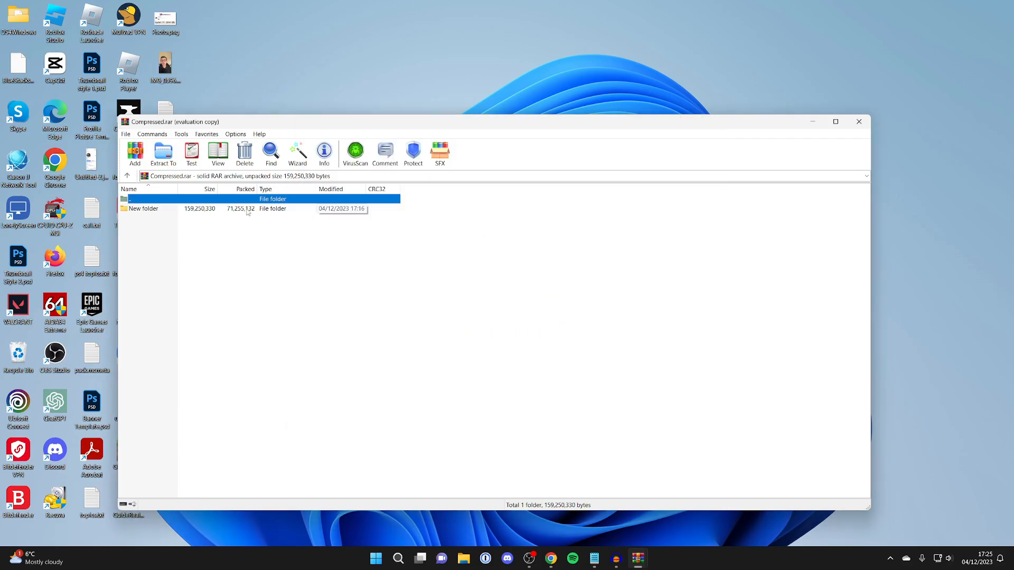
click(143, 209)
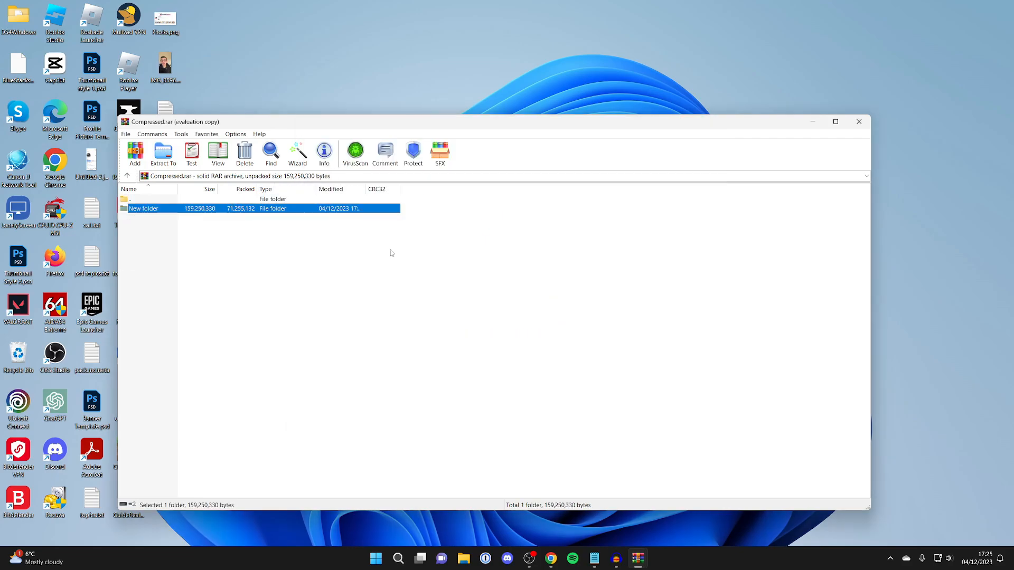
click(859, 122)
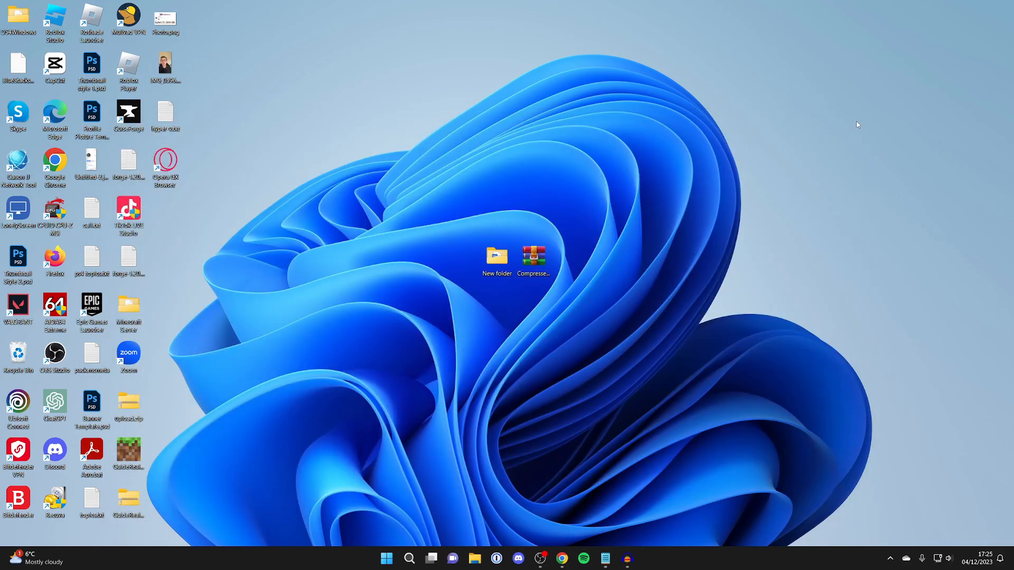